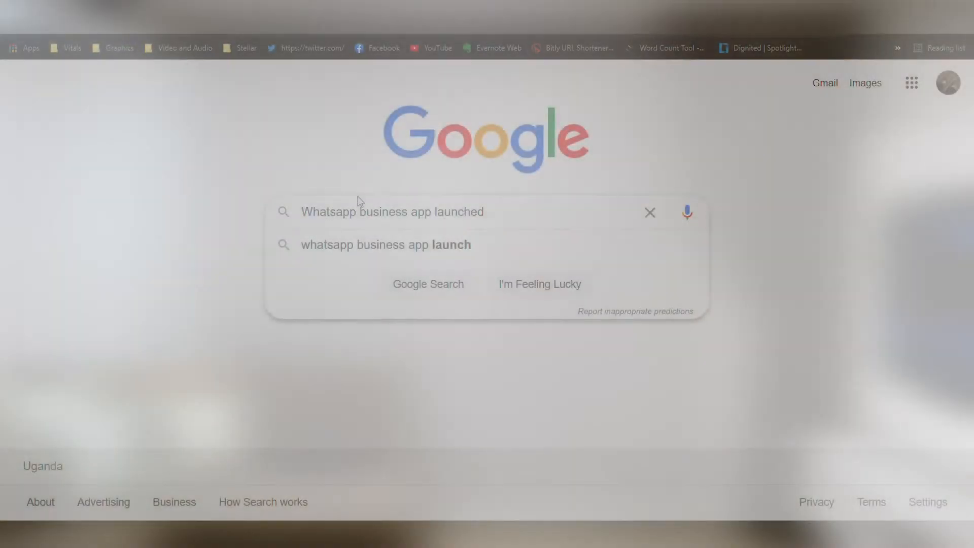
- Run the Google search for 'whatsapp business app launch' from the suggestions
click(428, 284)
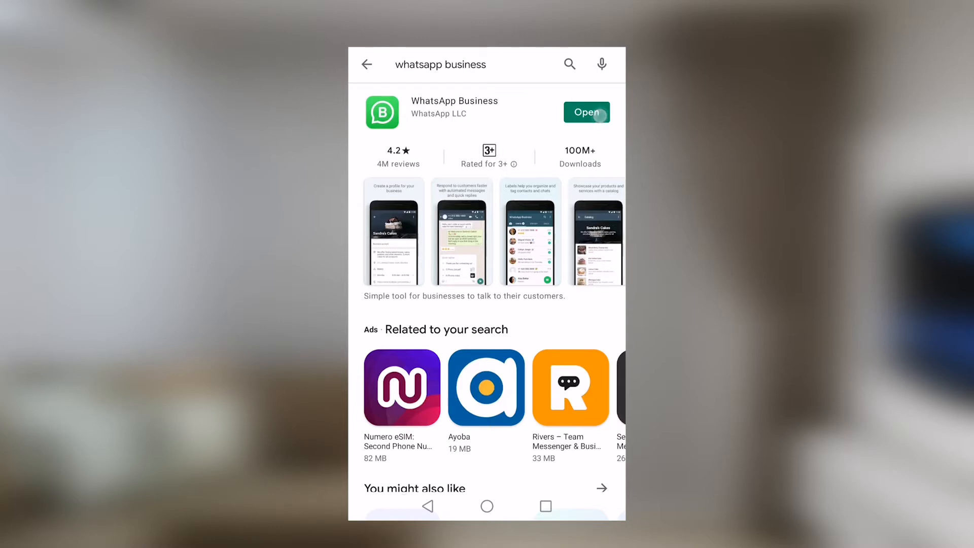
- Launch WhatsApp Business from its Play Store listing so the chats list appears
click(585, 112)
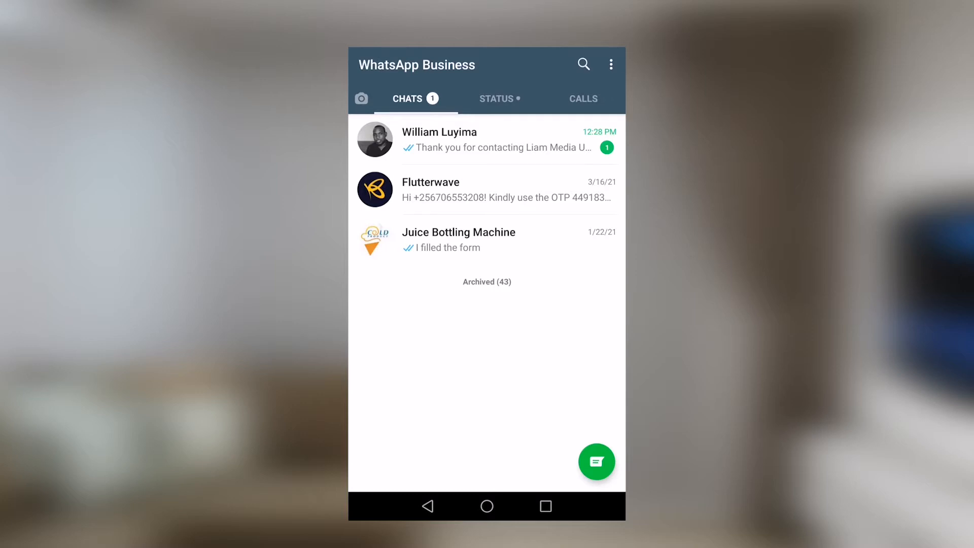
- Reach the Business Profile page via the menu's Business tools entry
click(611, 64)
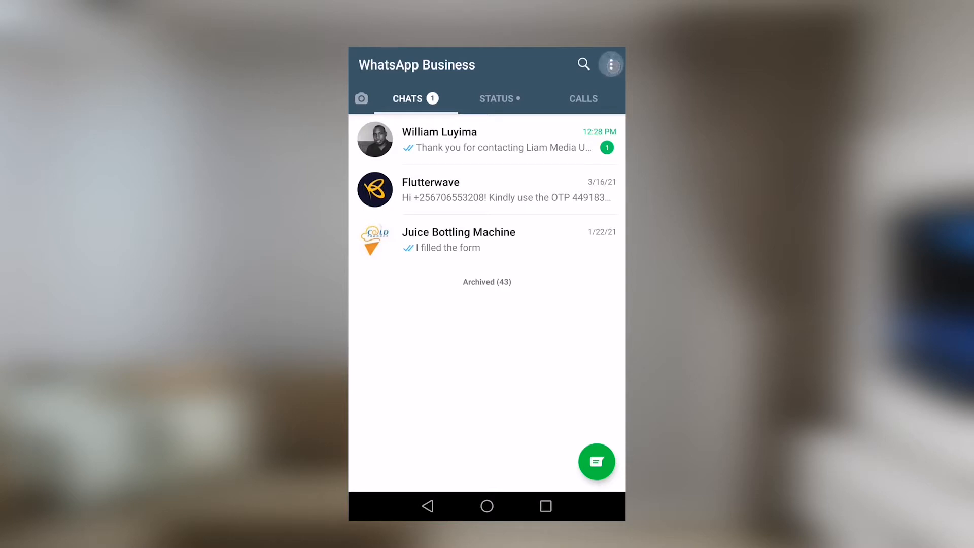
click(609, 64)
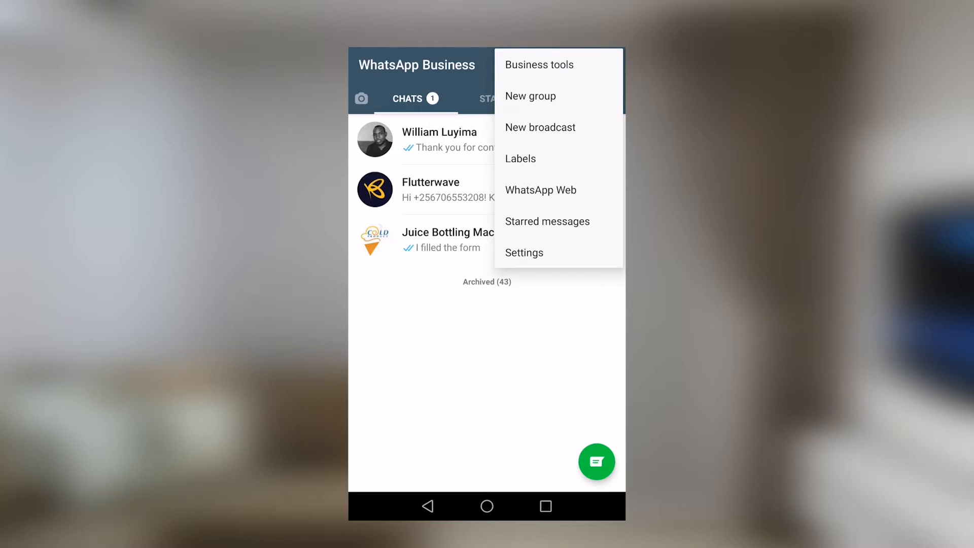
click(538, 65)
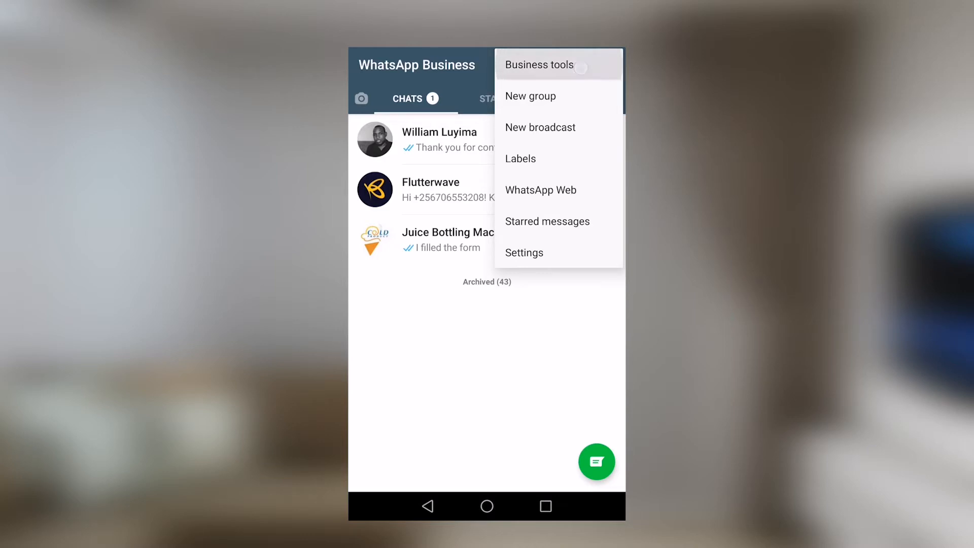
click(540, 65)
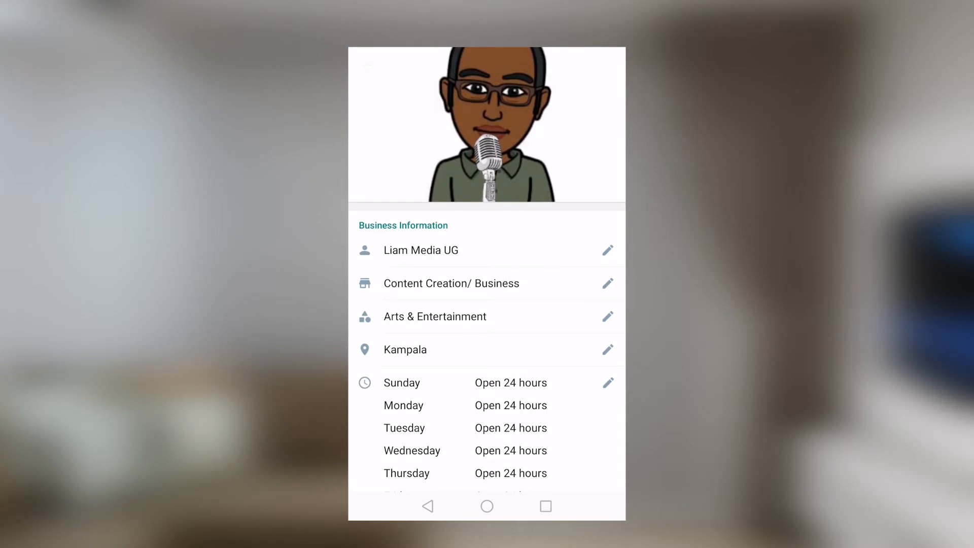
click(608, 250)
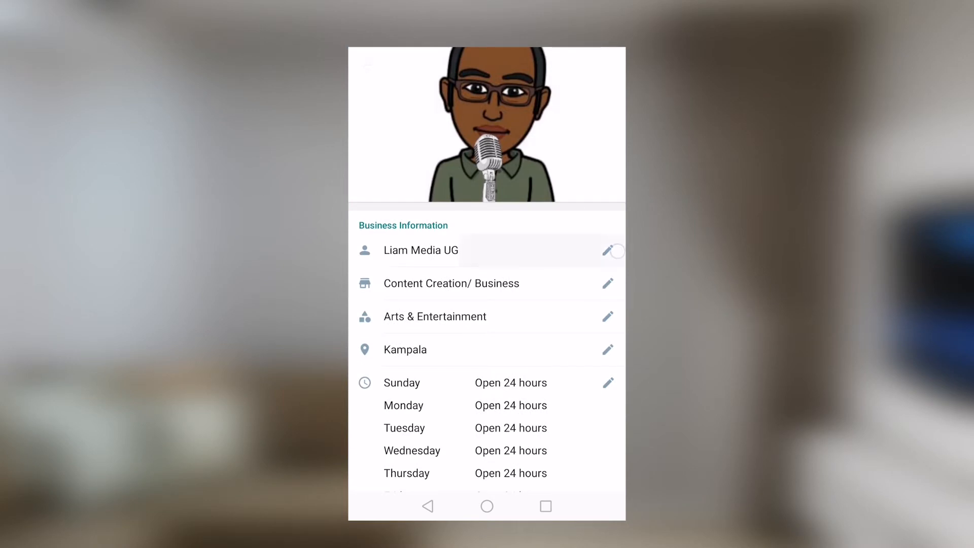
click(607, 251)
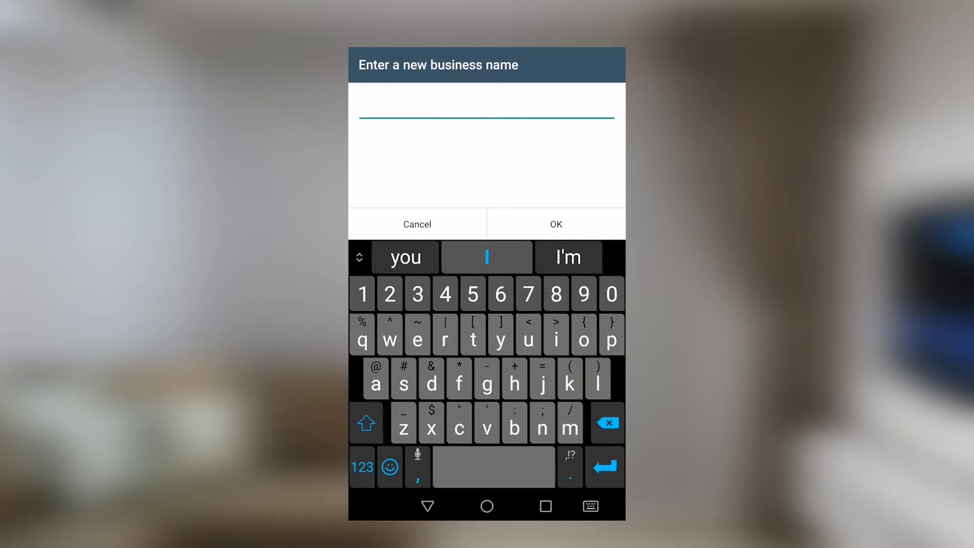
text(123 classics)
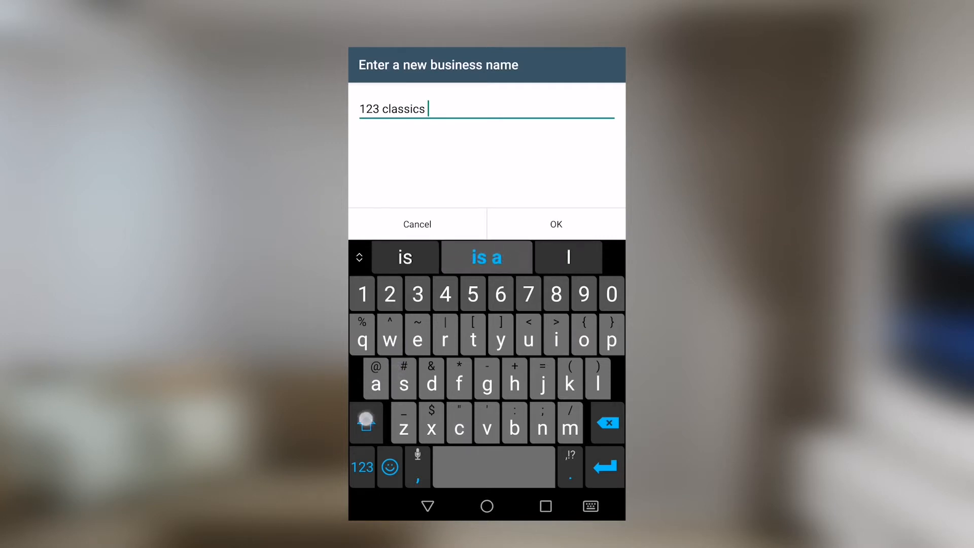
text(Ltd)
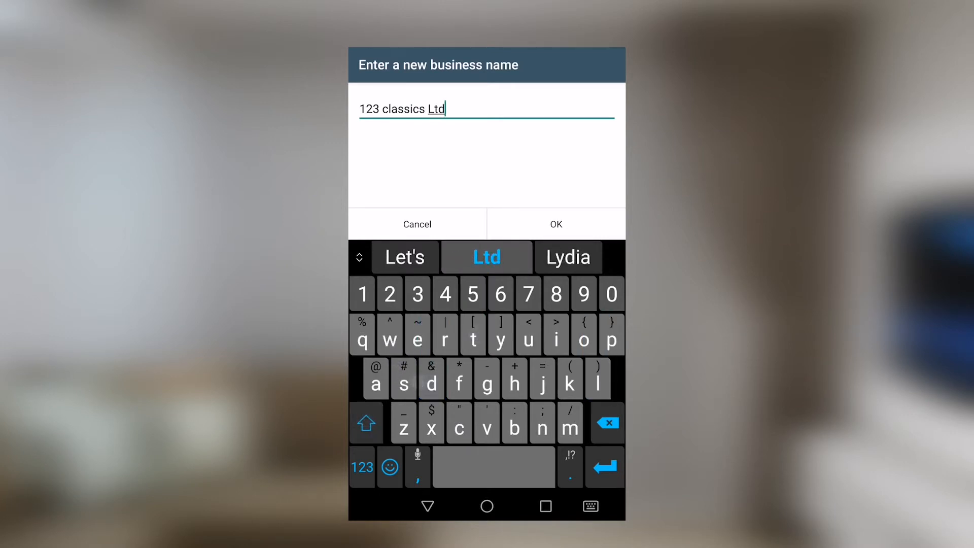
click(555, 223)
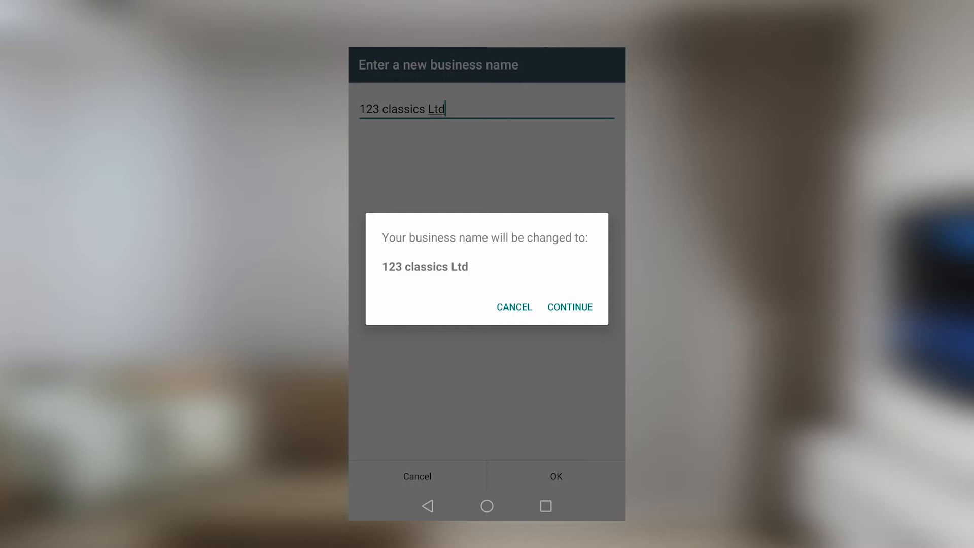
click(513, 306)
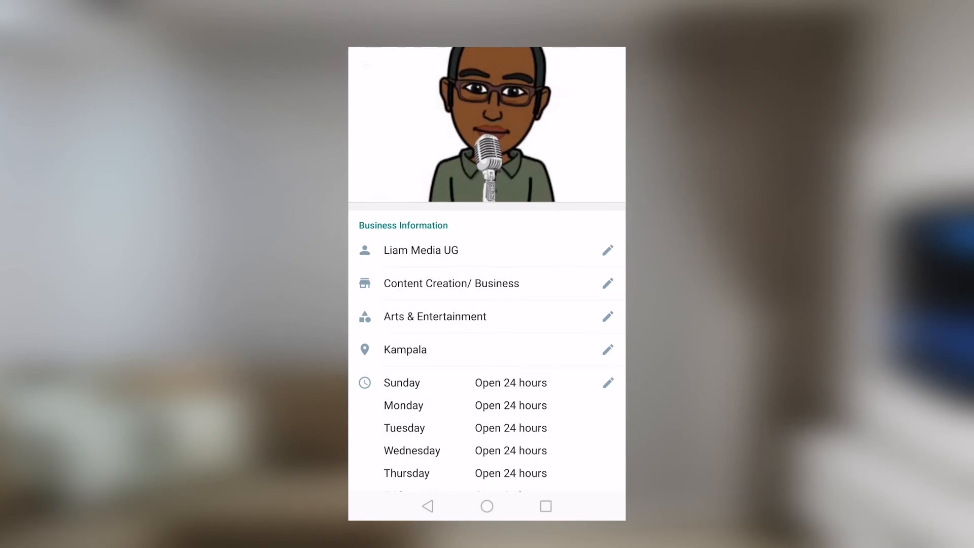
- Start editing the business description, then cancel leaving it unchanged
click(606, 283)
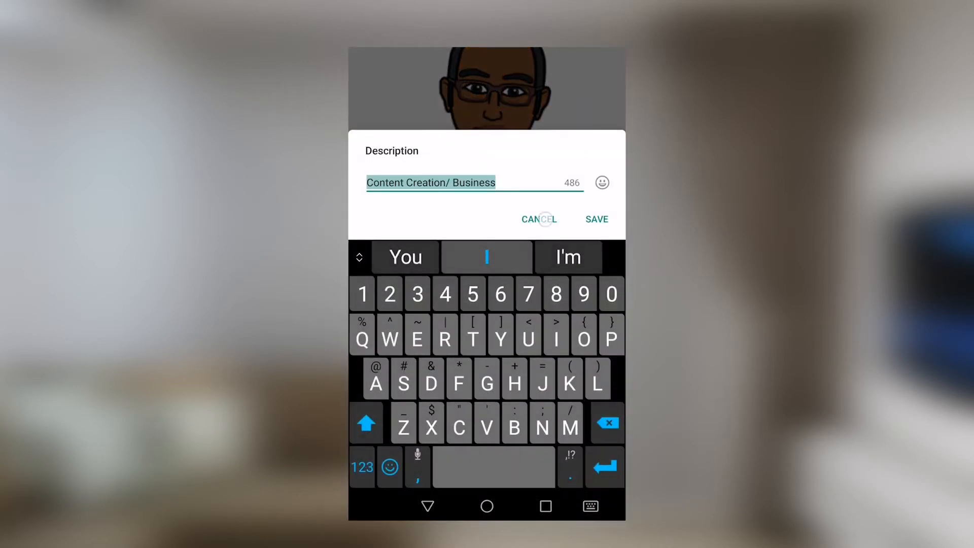
click(595, 220)
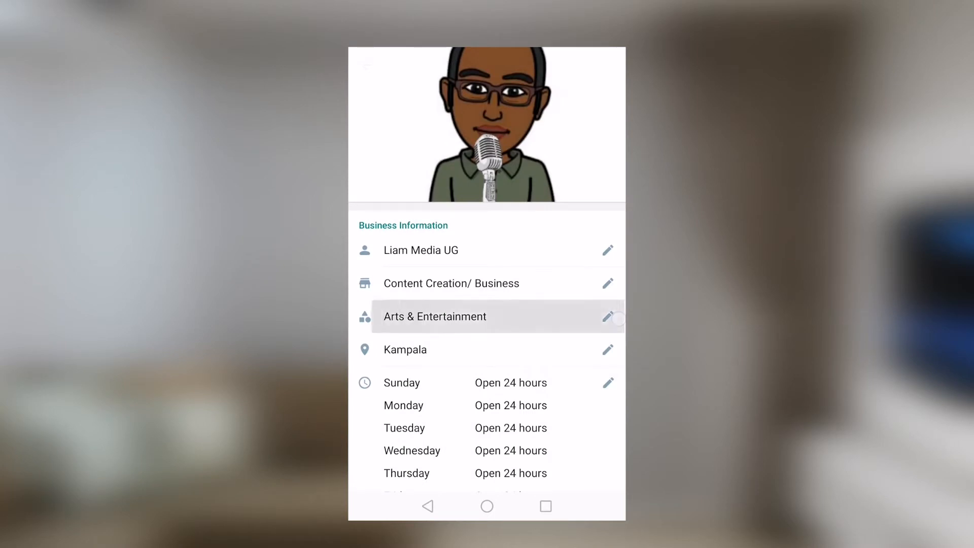
- Mark Sunday as closed in the business hours, save, and return to Business tools
click(606, 316)
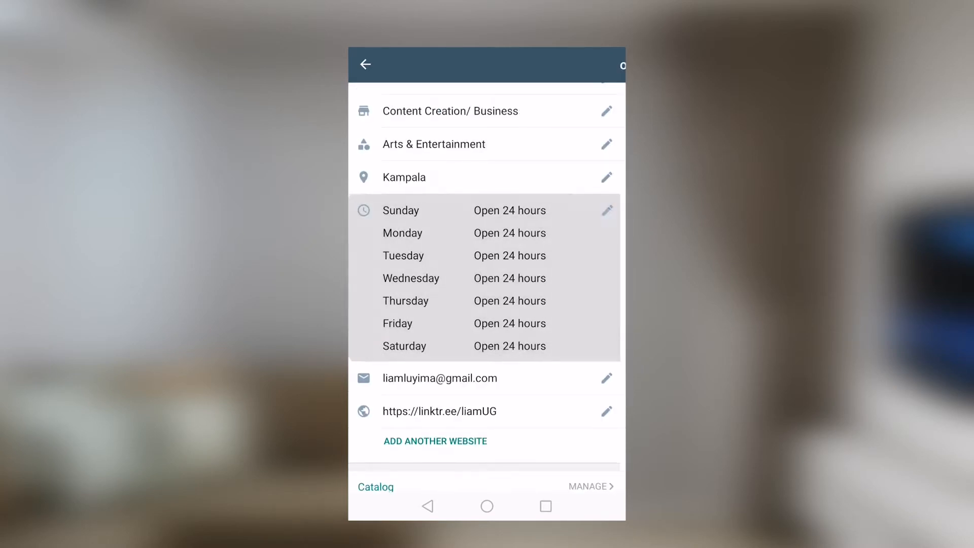
click(606, 210)
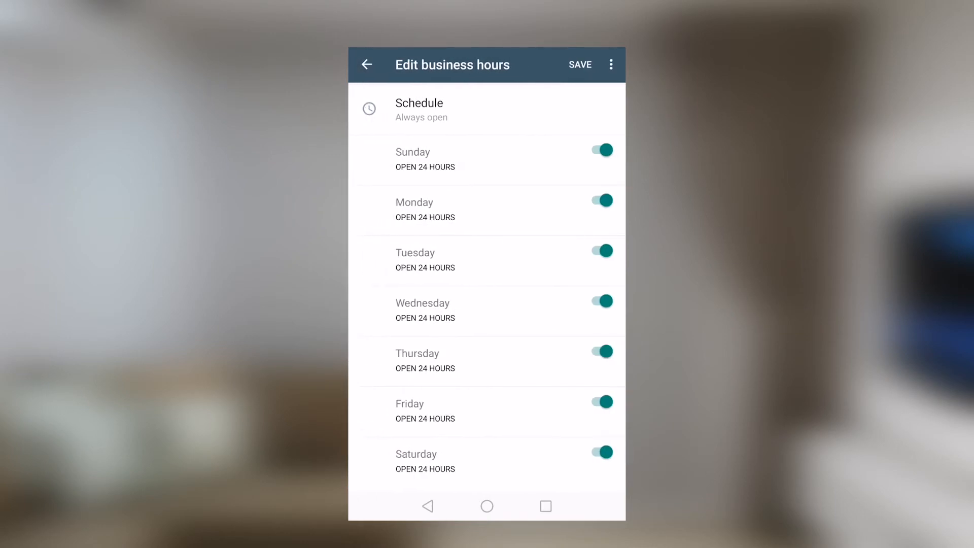
click(601, 150)
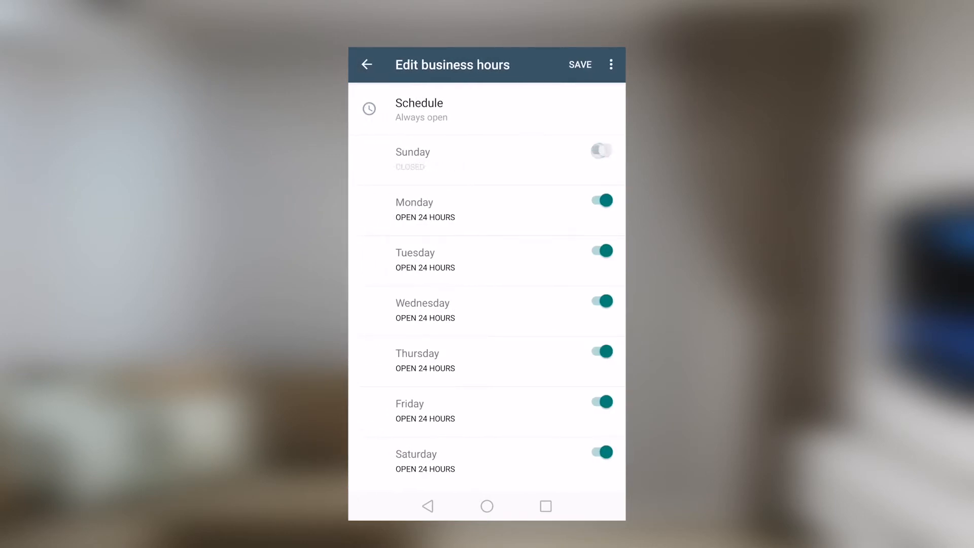
click(579, 65)
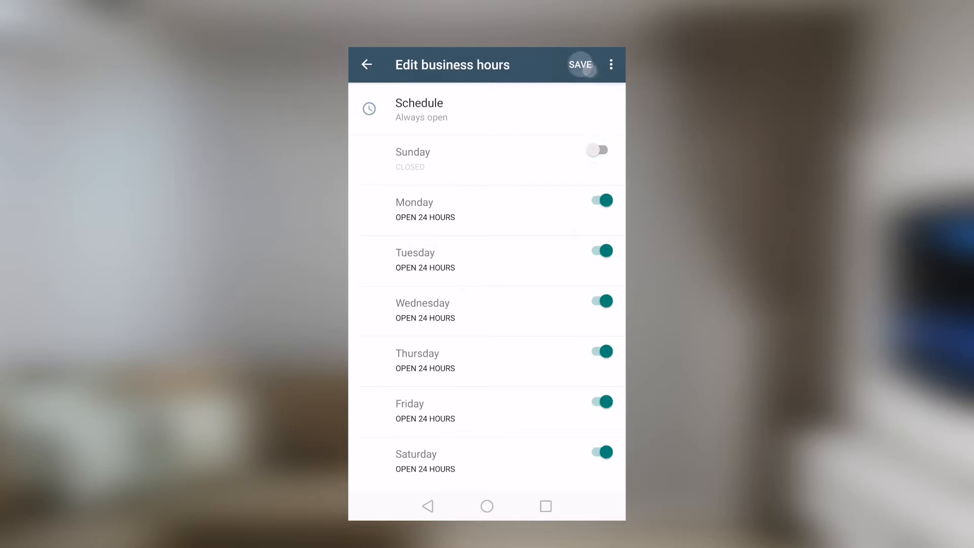
click(580, 65)
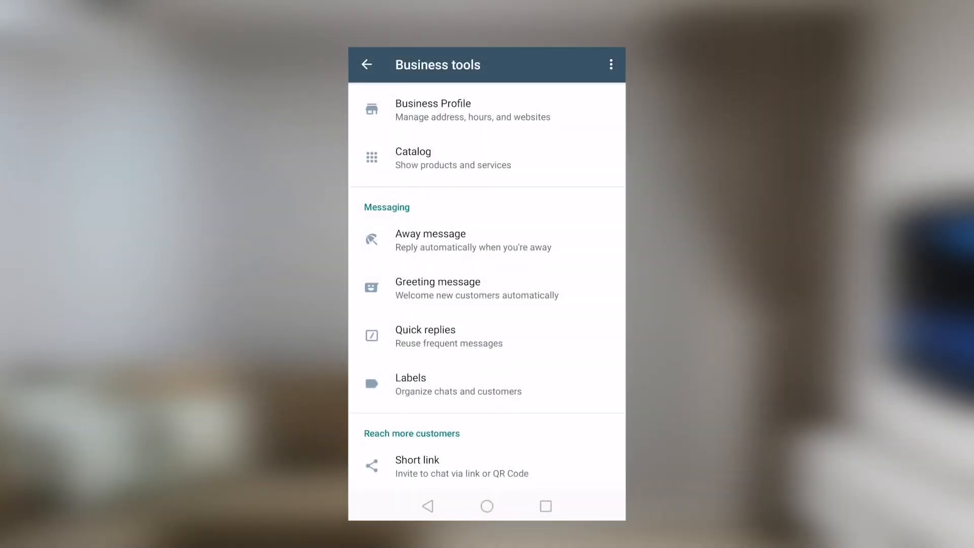
- Look at the catalog and its add-item form without adding anything, then return to Business tools
click(413, 158)
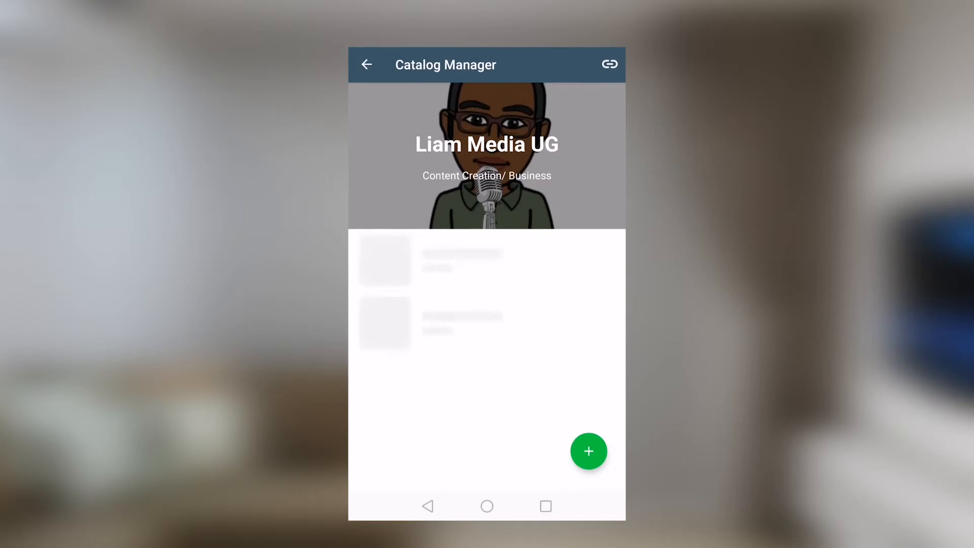
click(588, 450)
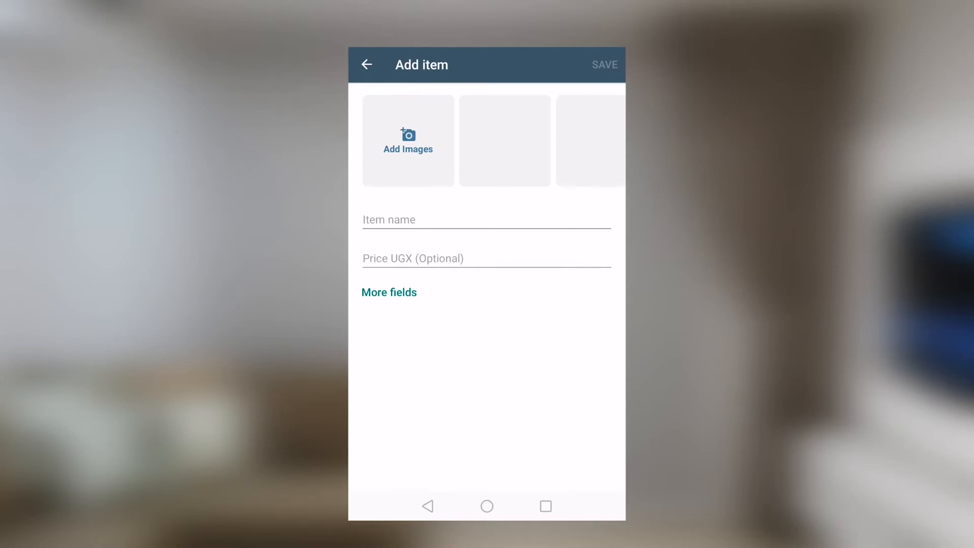
click(366, 64)
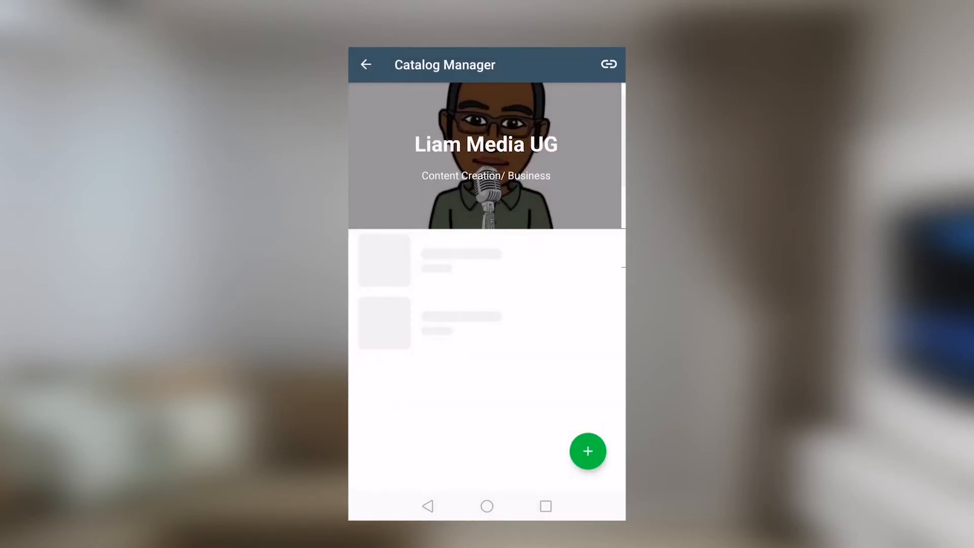
click(366, 64)
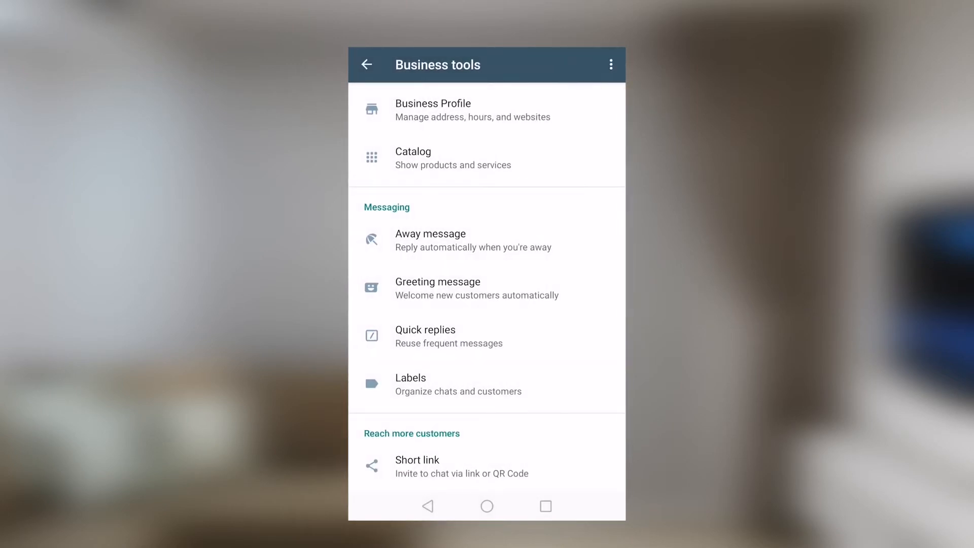
click(430, 240)
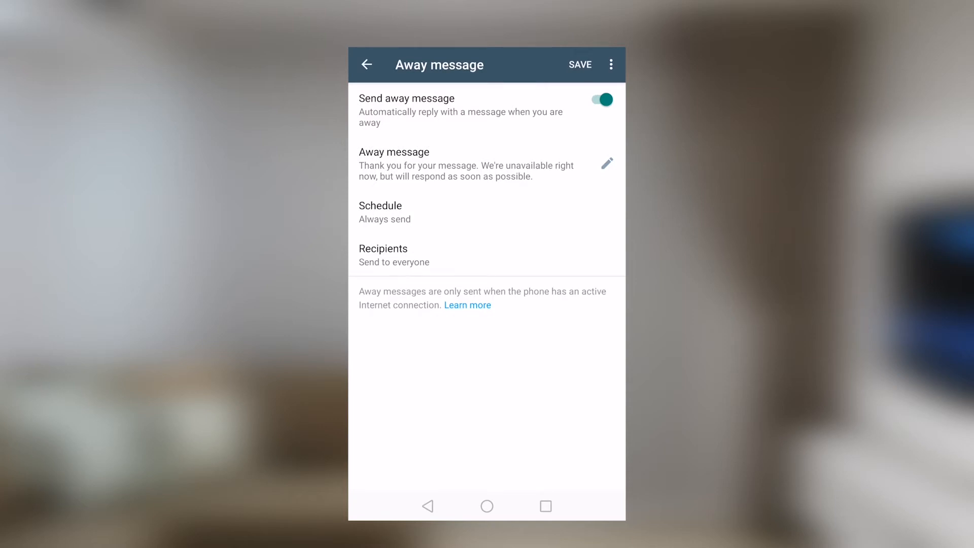
click(606, 163)
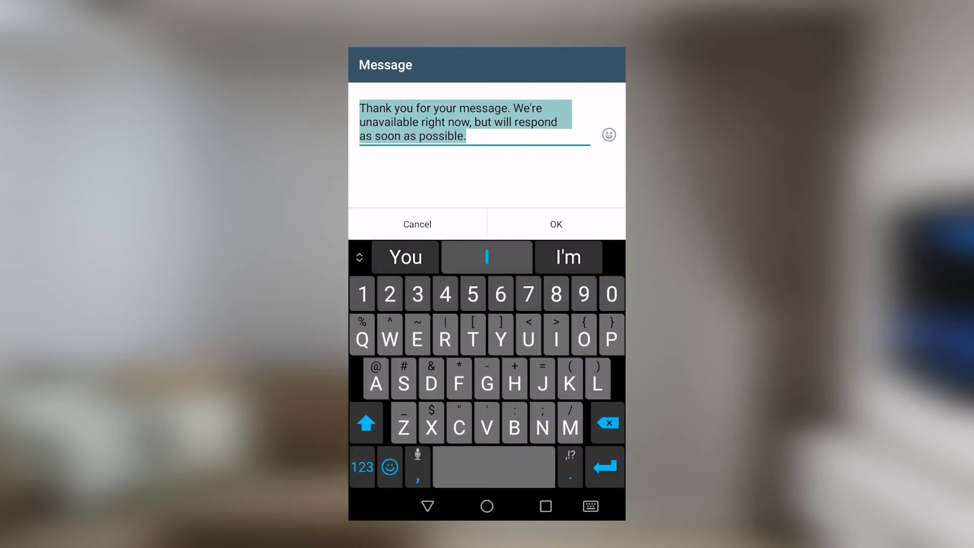
click(554, 223)
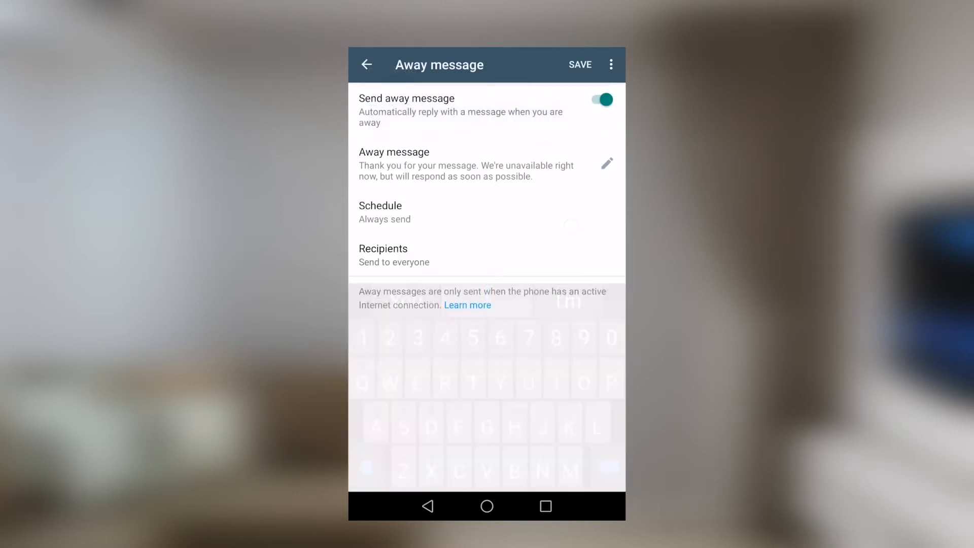
click(366, 64)
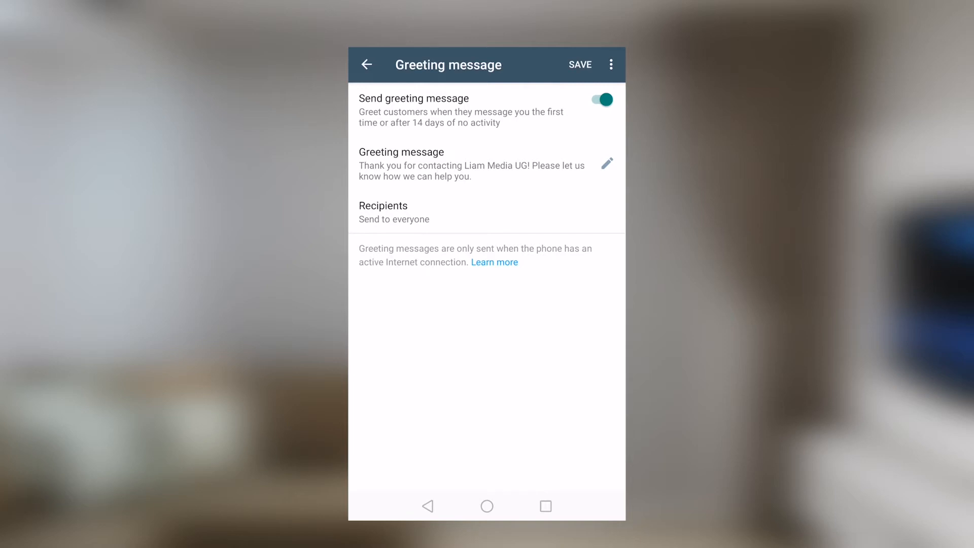
click(366, 65)
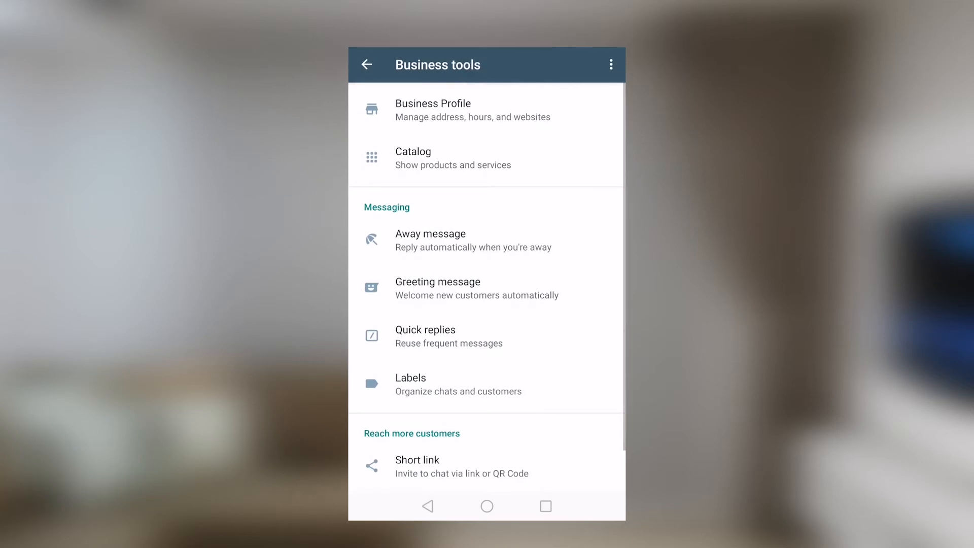
- Inspect the /thanks quick reply and its shortcut field in the editor, then close it
click(425, 336)
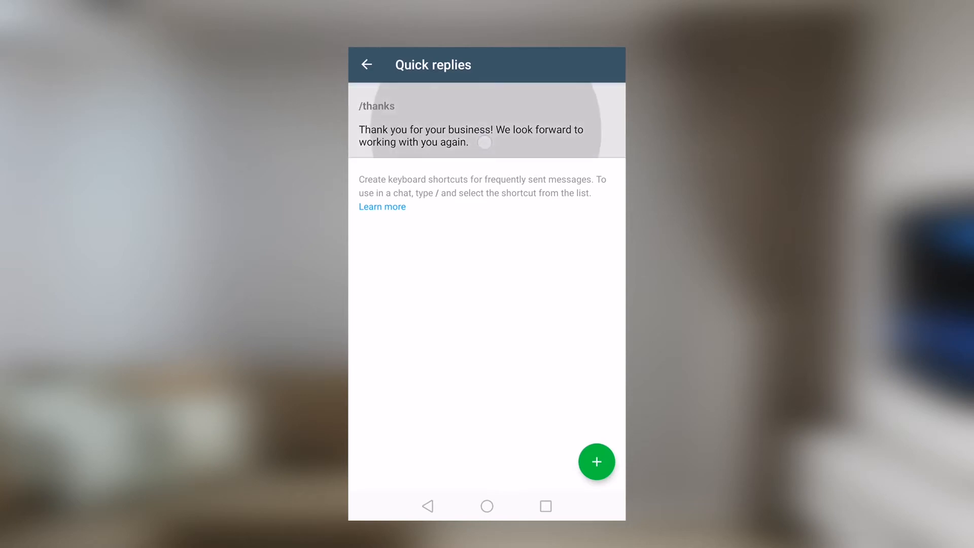
click(471, 121)
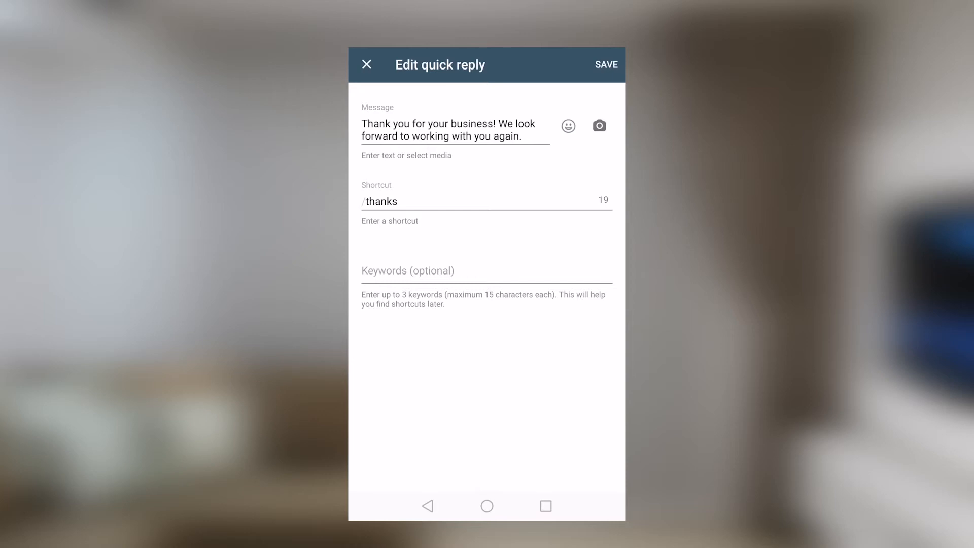
click(398, 200)
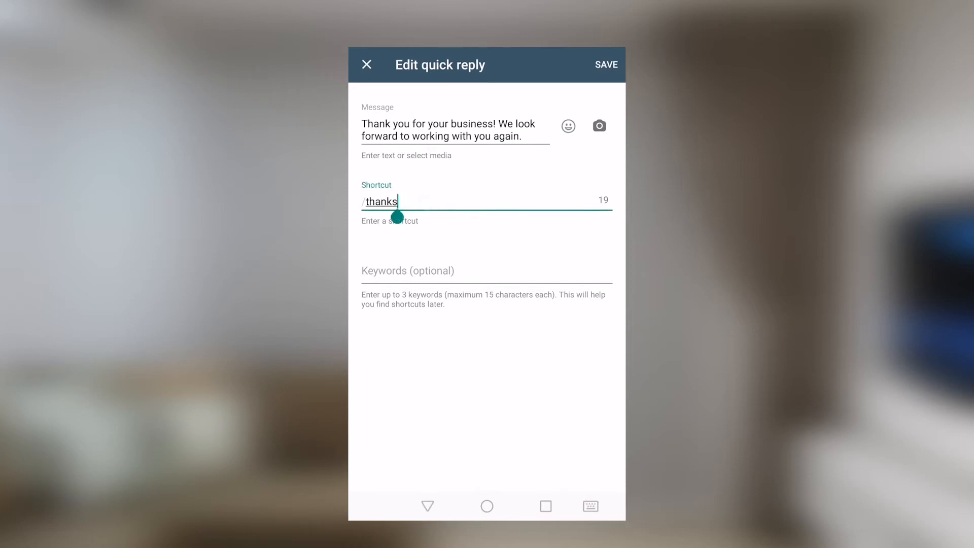
click(380, 201)
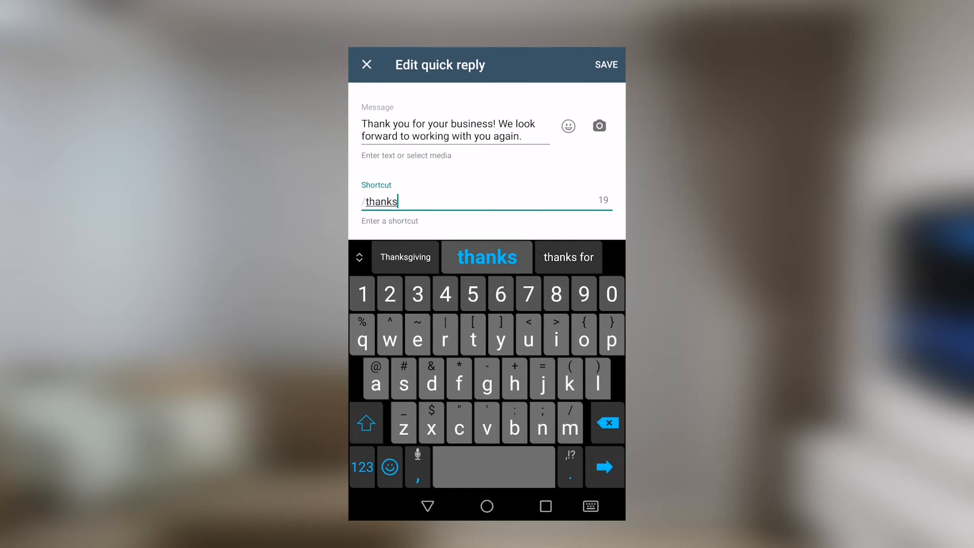
click(604, 64)
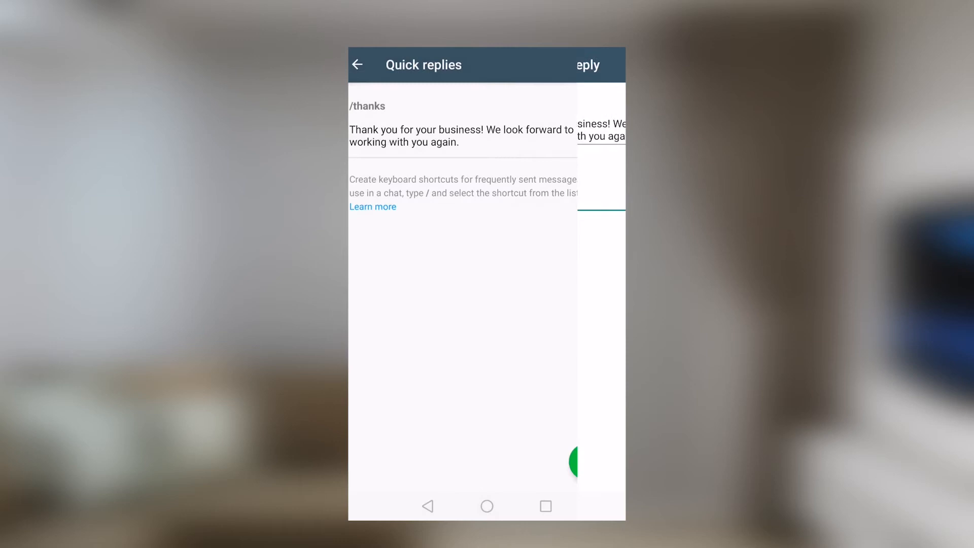
- Return to the Chats tab and open the top conversation with the customer needing a type C charger
click(357, 65)
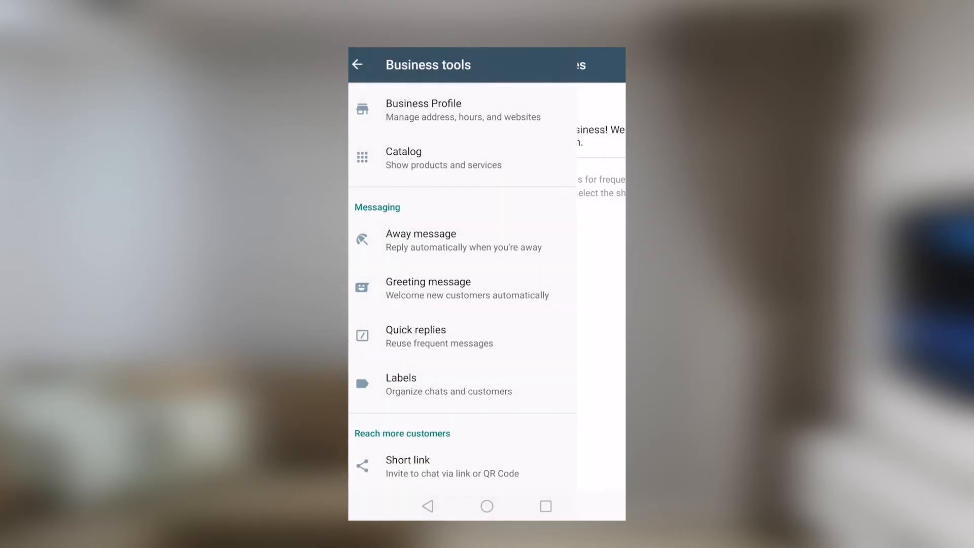
click(357, 63)
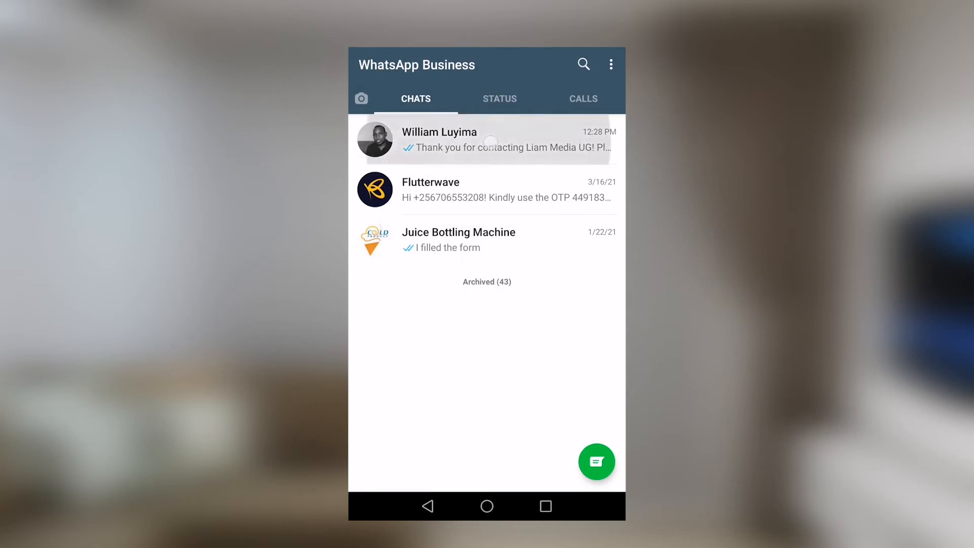
click(438, 139)
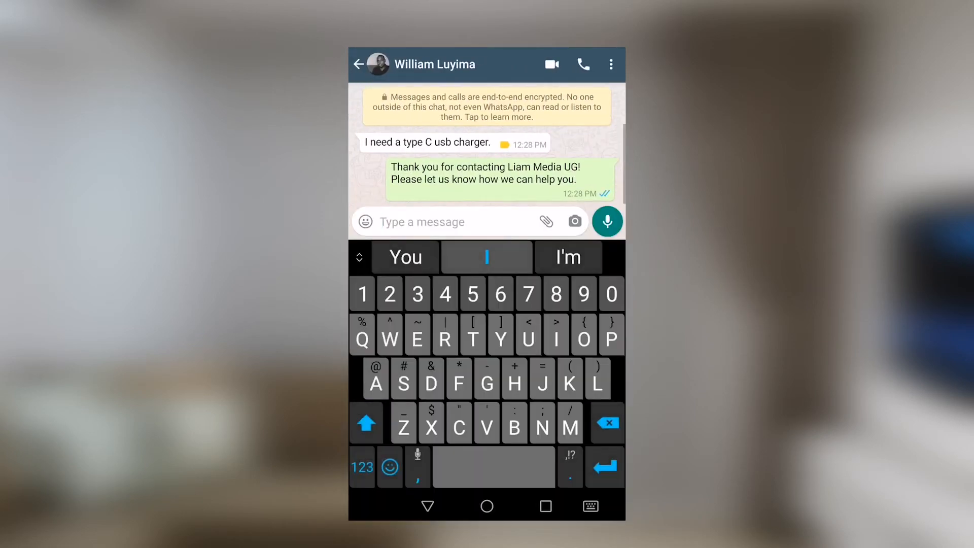
- Fill the message box with the /thanks quick reply thanking the customer for their business
click(569, 379)
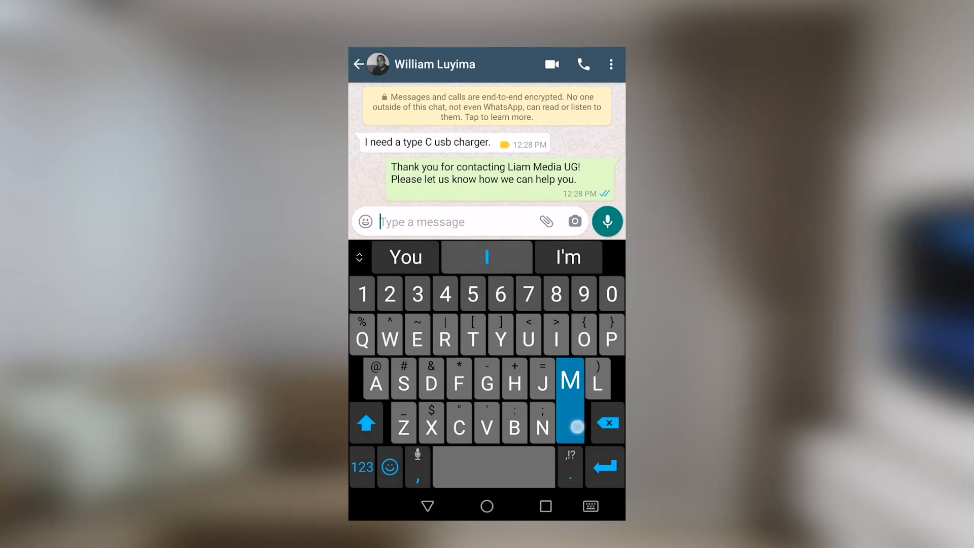
text(t)
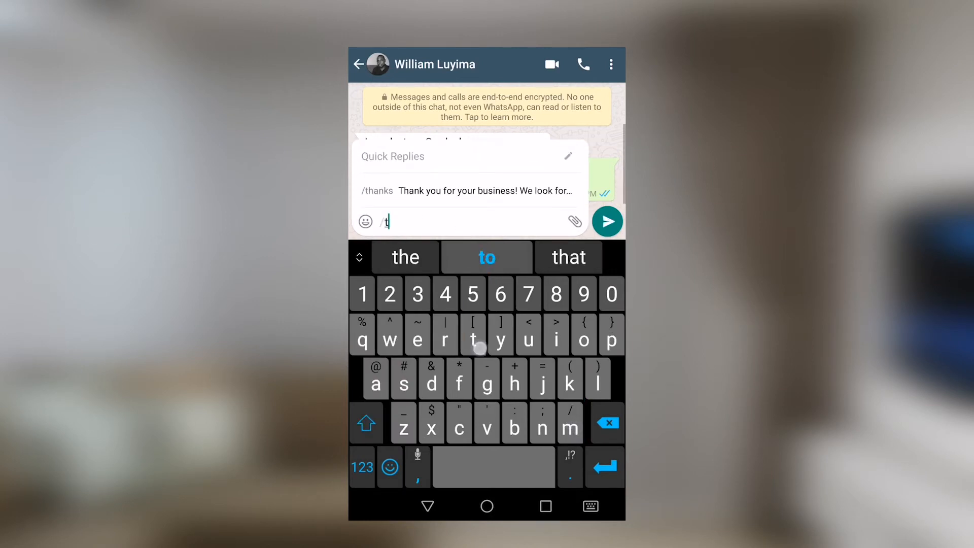
text(h)
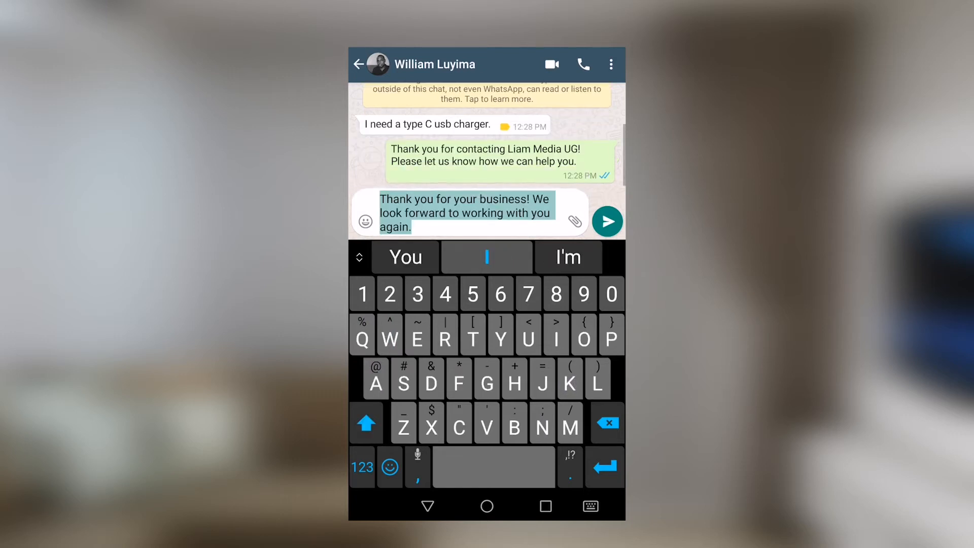
click(607, 221)
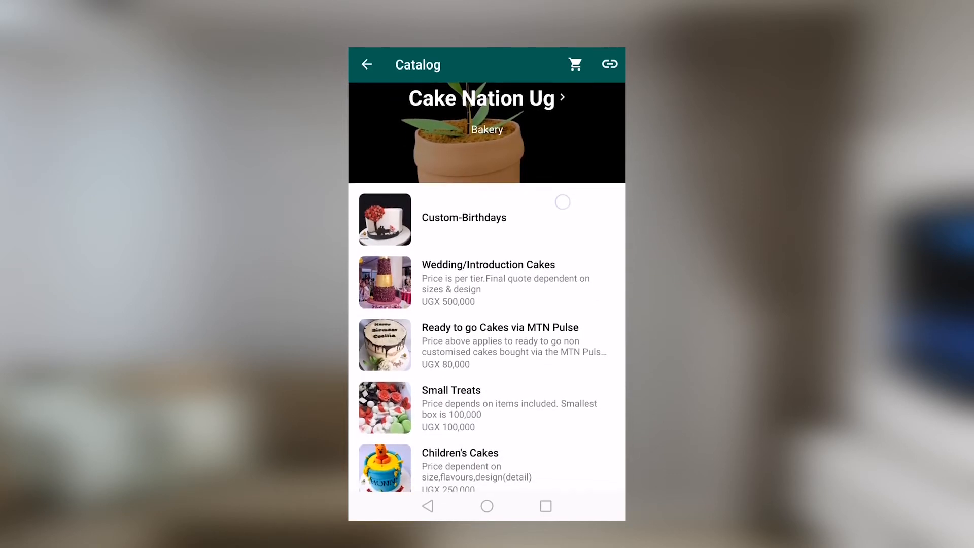
- Browse the Cake Nation Ug catalog and open the Wedding/Introduction Cakes product at UGX 500,000
scroll(down, 3)
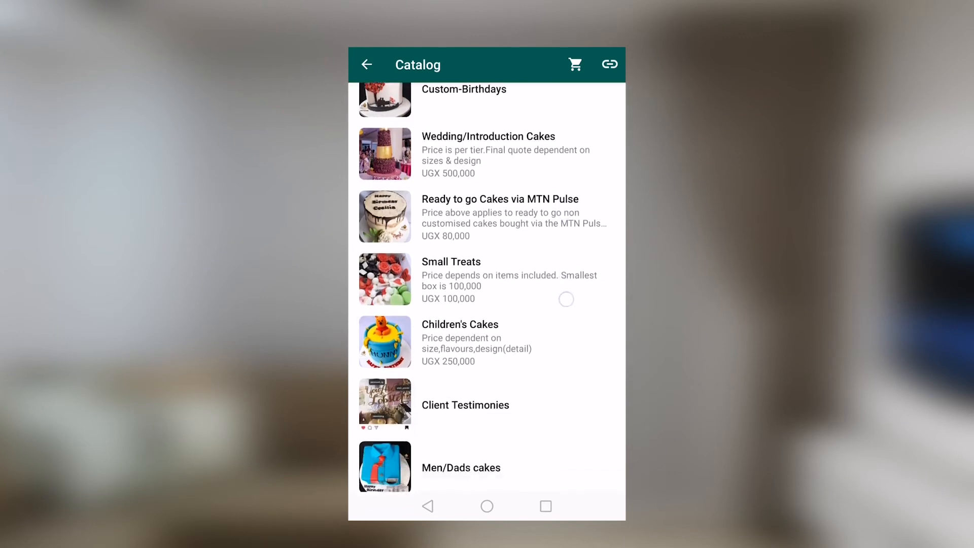
scroll(down, 3)
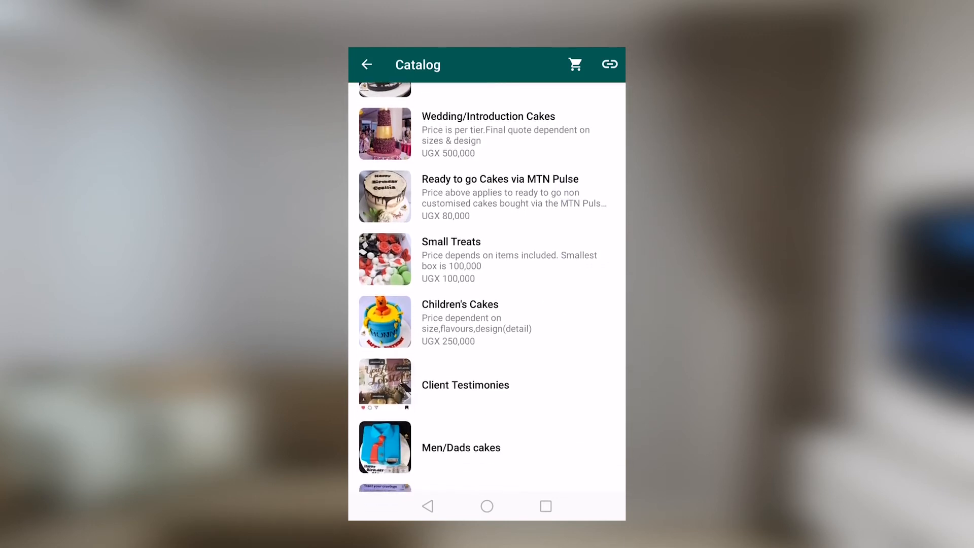
scroll(down, 3)
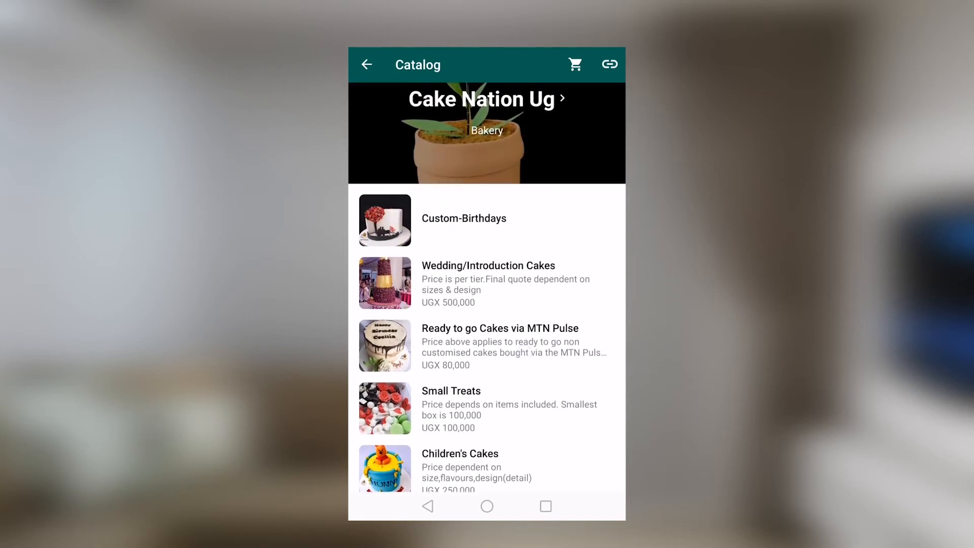
click(488, 283)
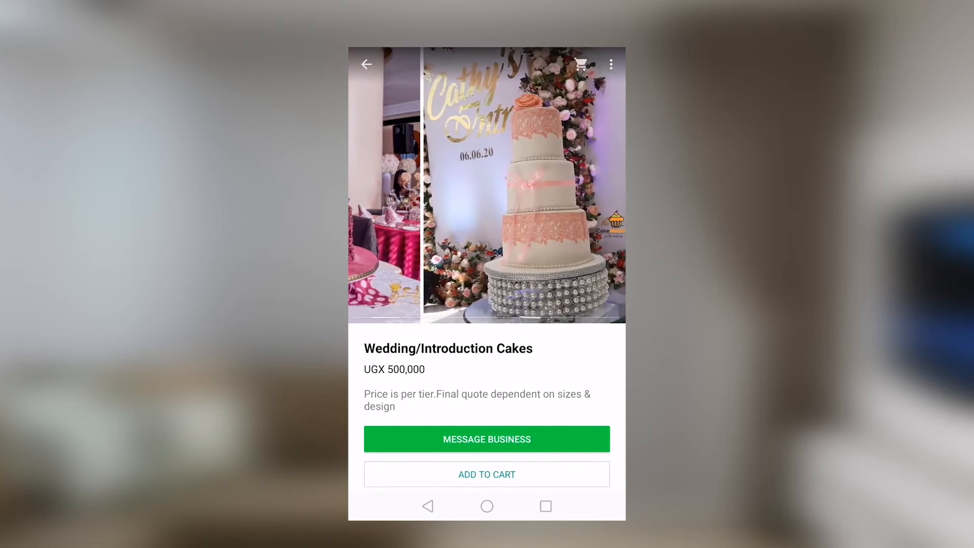
- Add the wedding cake to the cart and message the bakery with that product attached
scroll(left, 3)
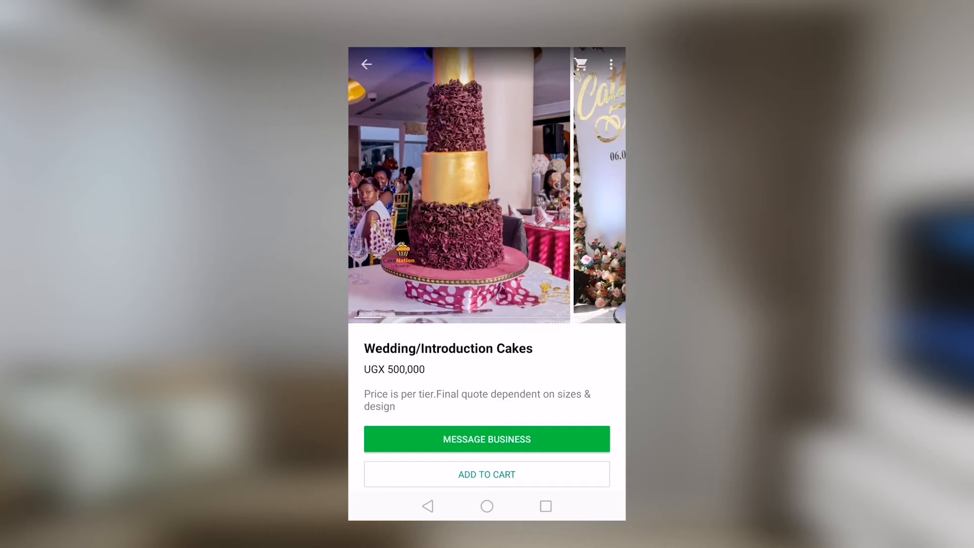
click(486, 474)
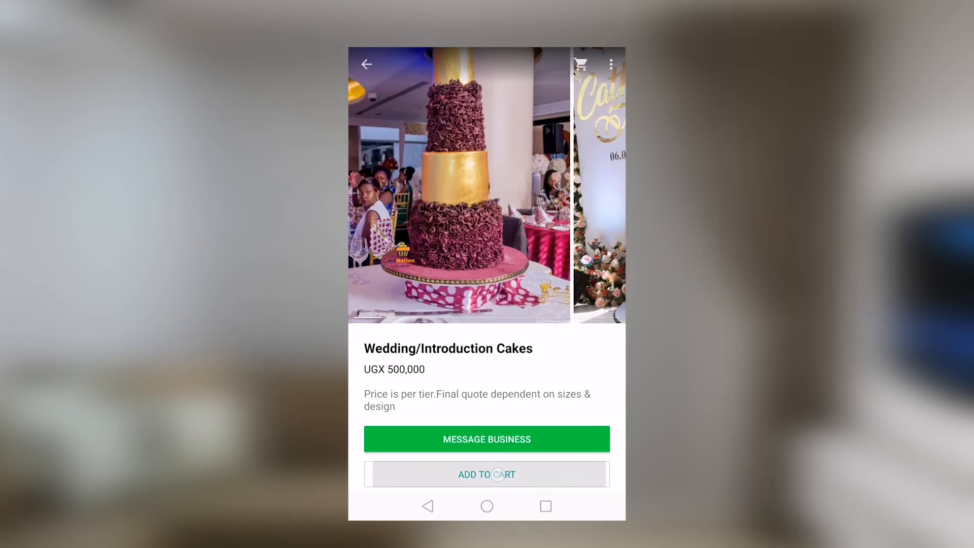
click(485, 474)
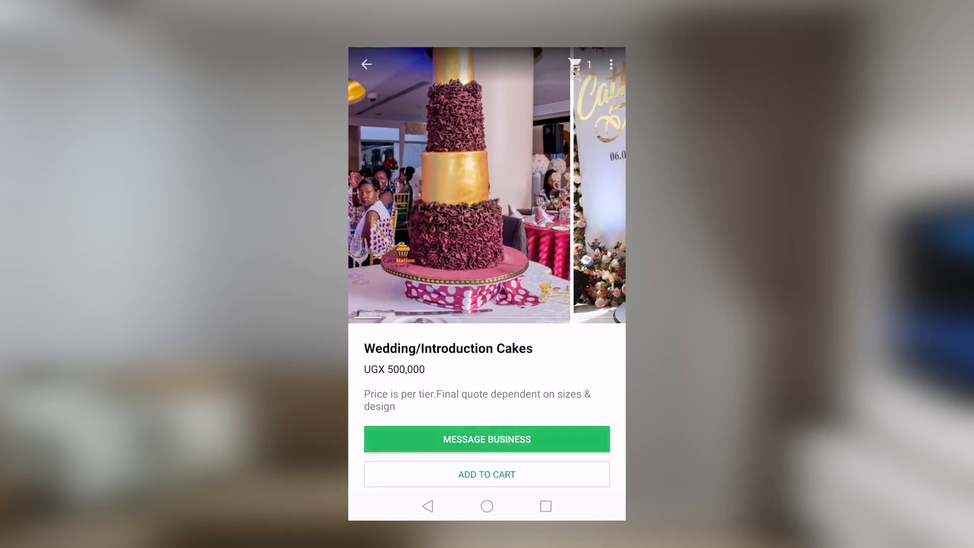
click(486, 438)
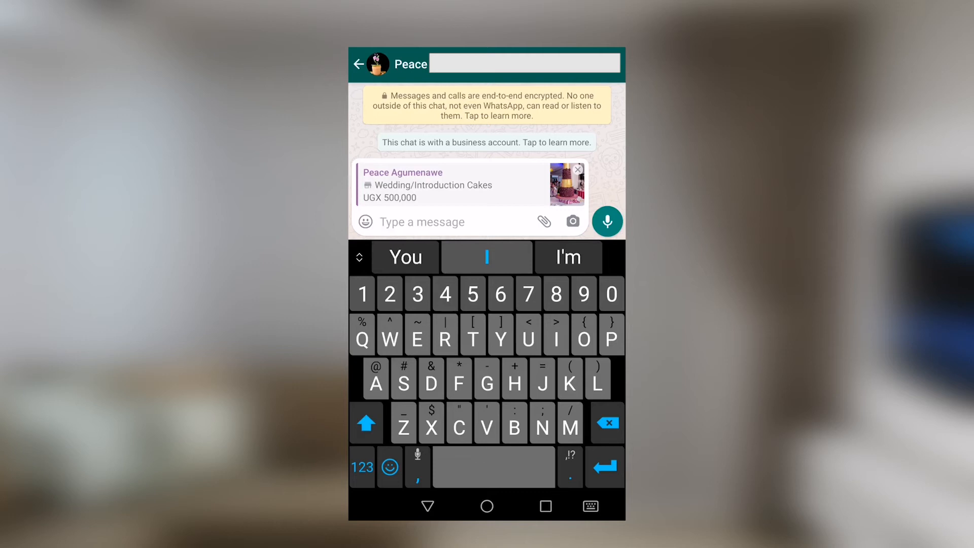
click(422, 222)
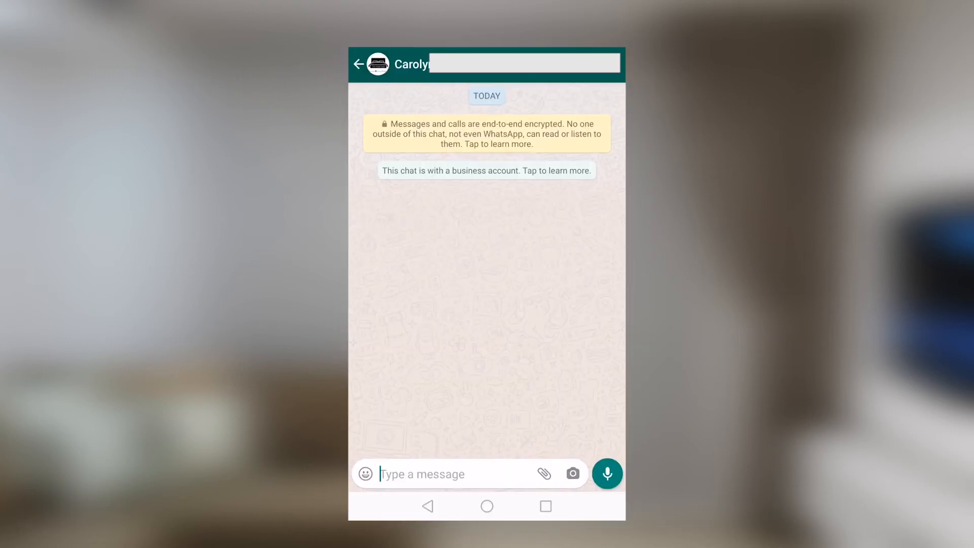
- View the bedding seller's business profile with its description, category, hours and catalog
click(412, 64)
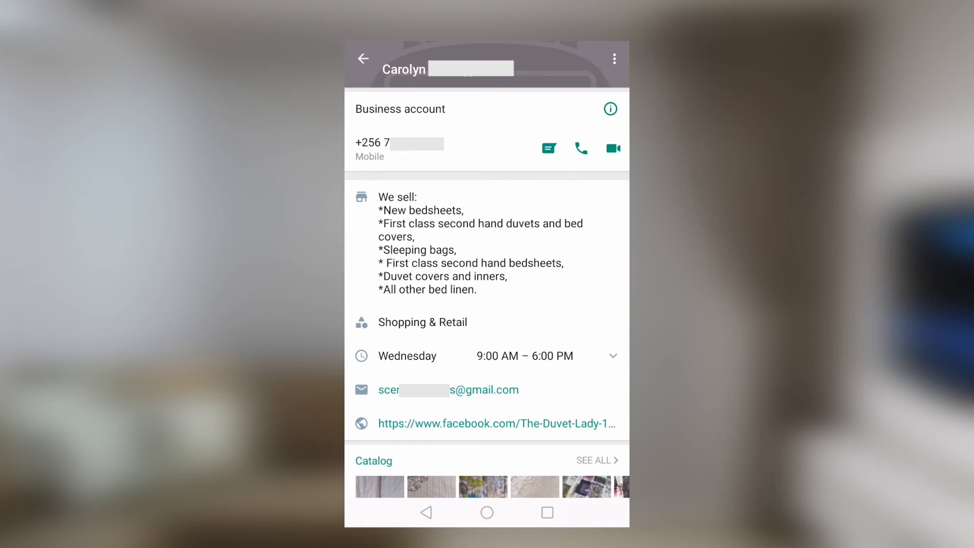
- Share the 4*6 duvet (UGX 60,000) from the catalog into a message to the seller
click(378, 486)
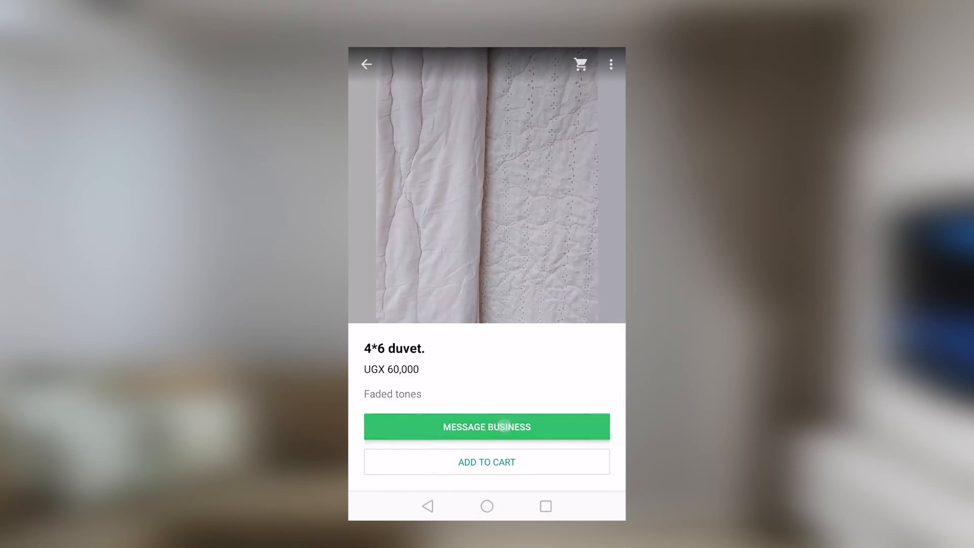
click(486, 426)
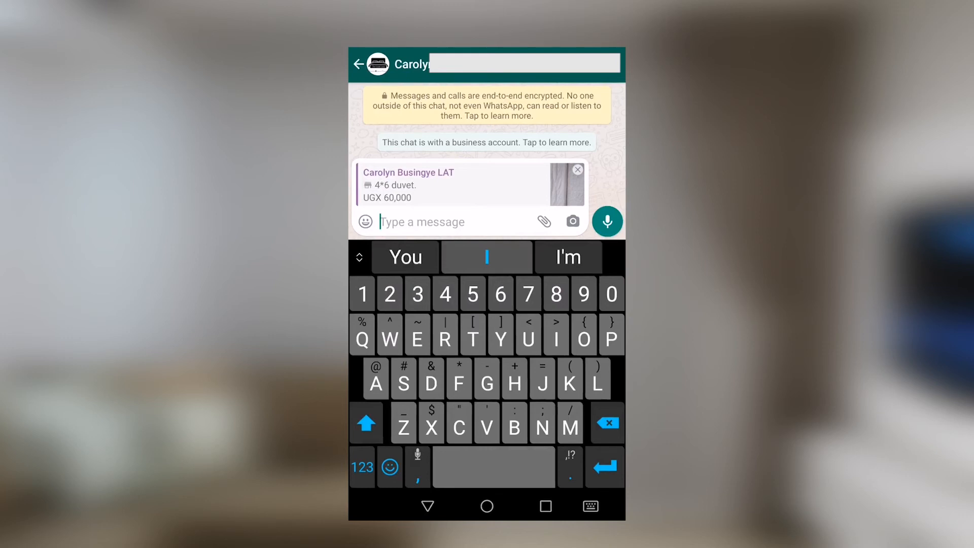
click(576, 170)
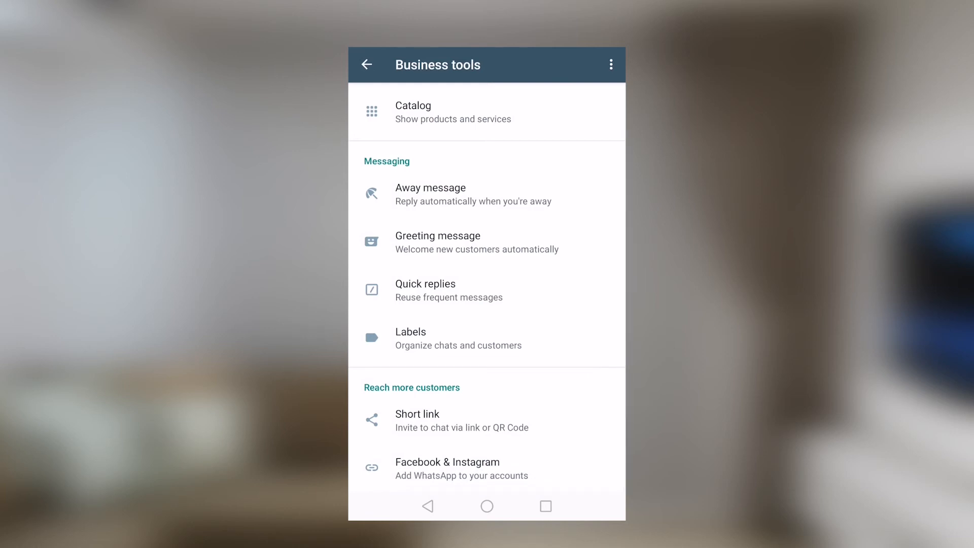
- Show the business's wa.me short link with its share and QR code options
click(441, 420)
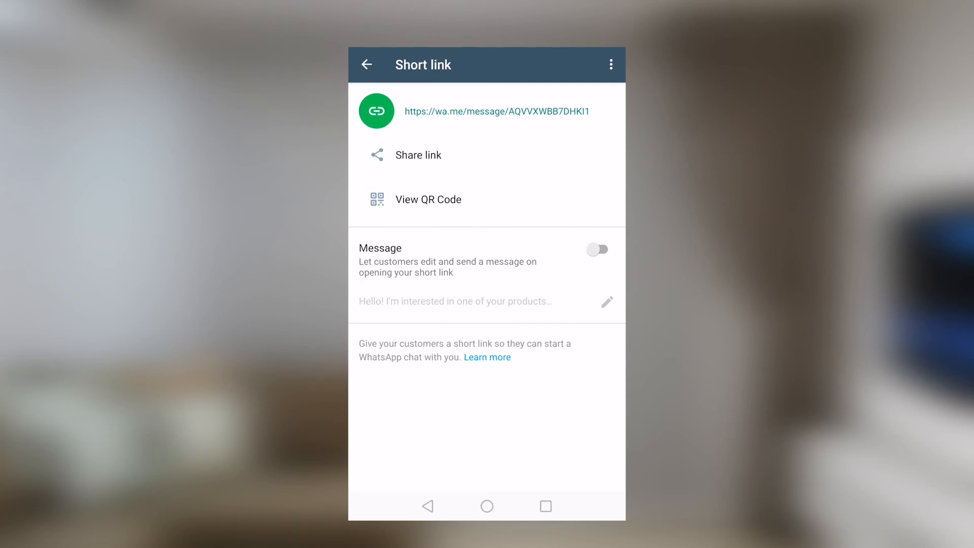
click(496, 111)
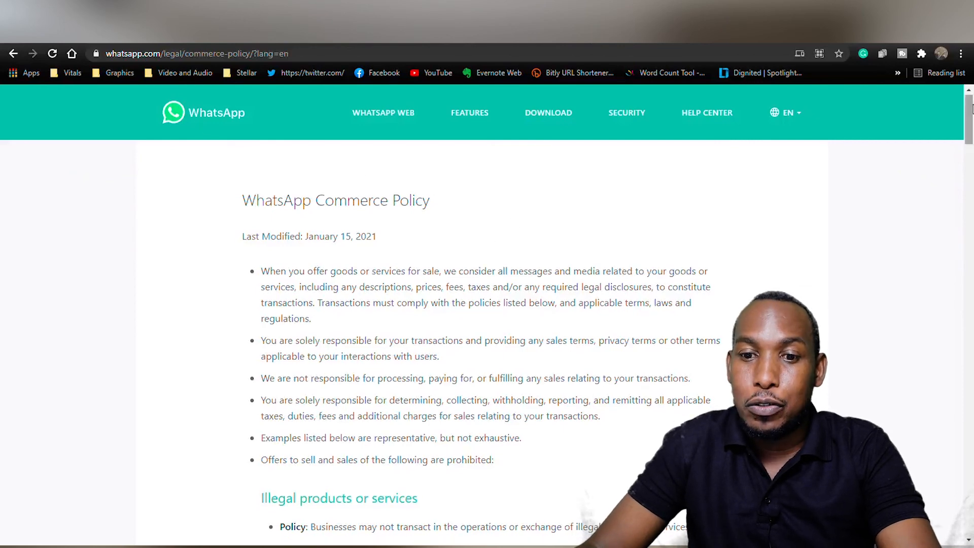
- Review the Commerce Policy's prohibited categories and highlight the 'Prescription drugs' example
scroll(down, 3)
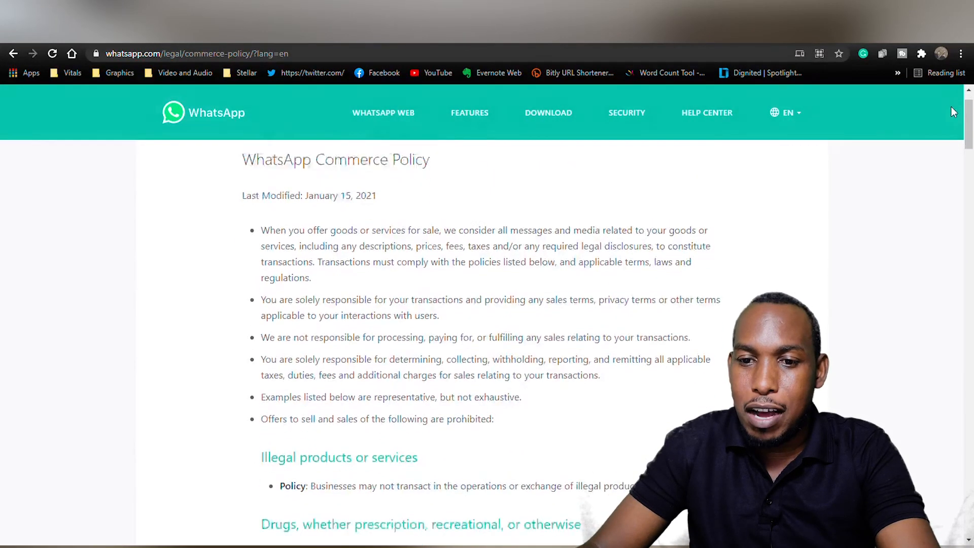
scroll(down, 3)
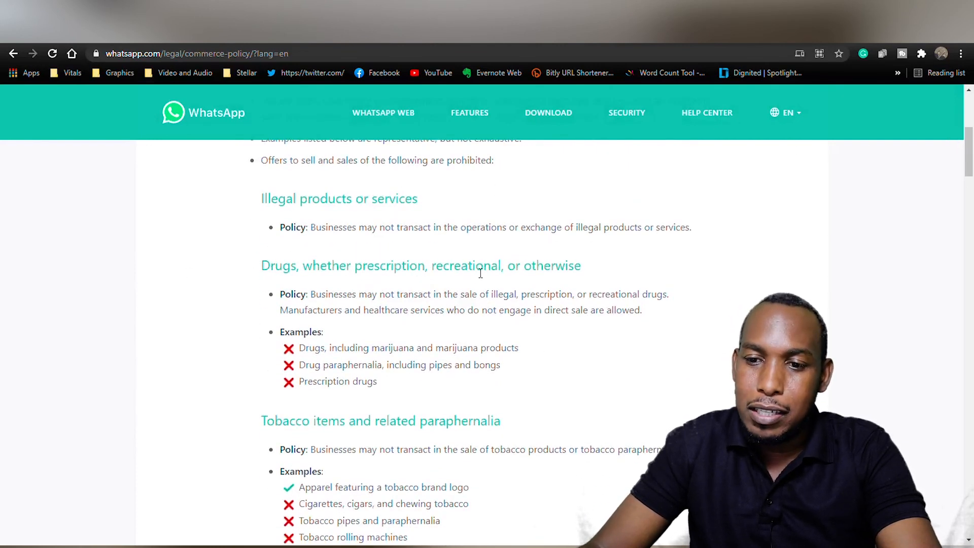
scroll(down, 3)
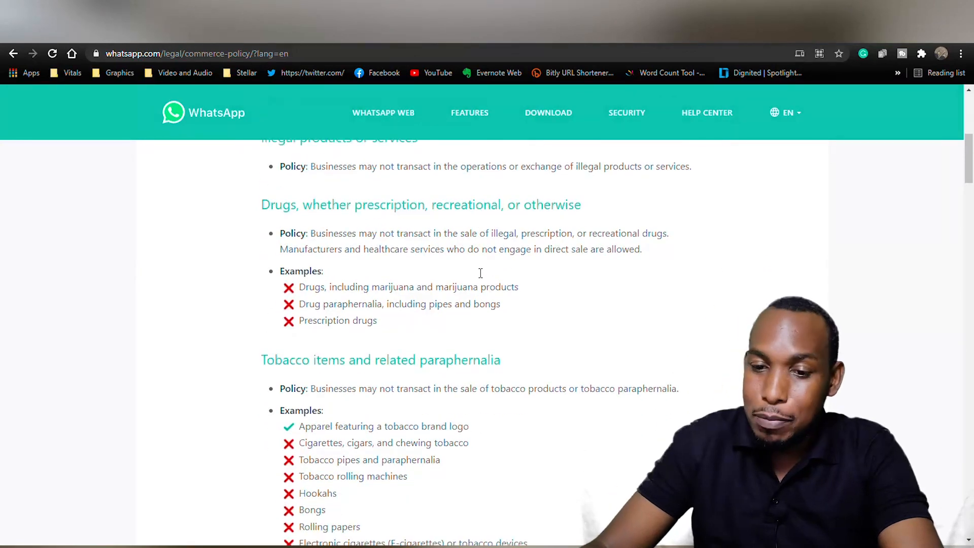
scroll(down, 3)
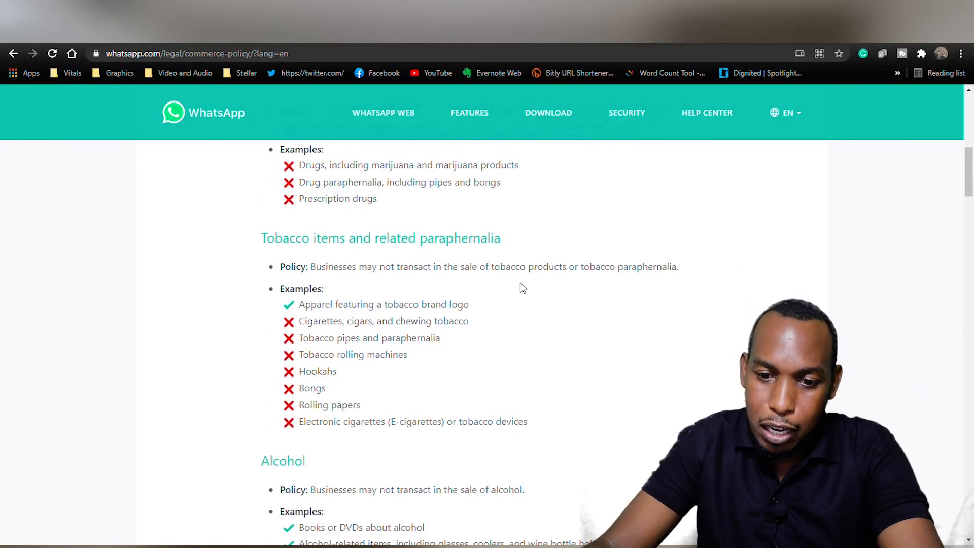
scroll(down, 3)
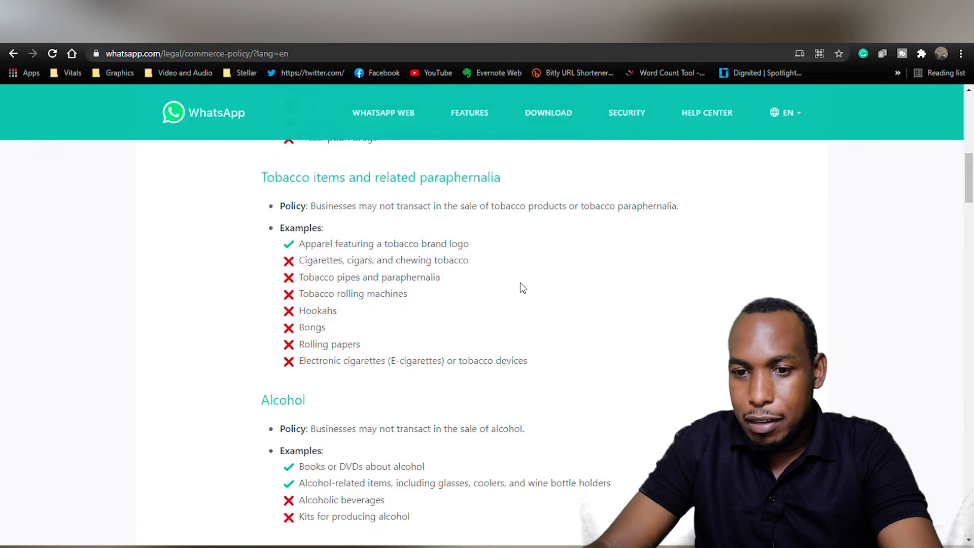
scroll(down, 3)
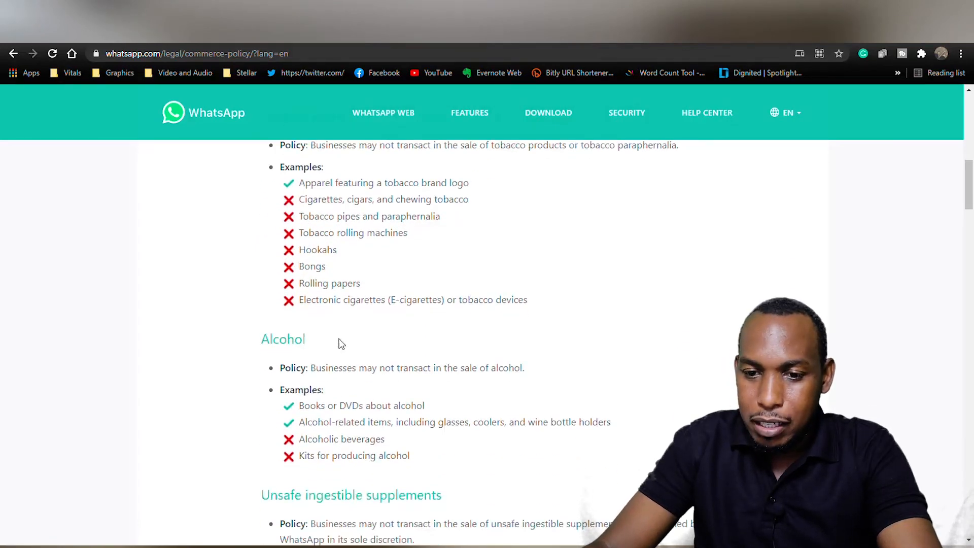
scroll(down, 3)
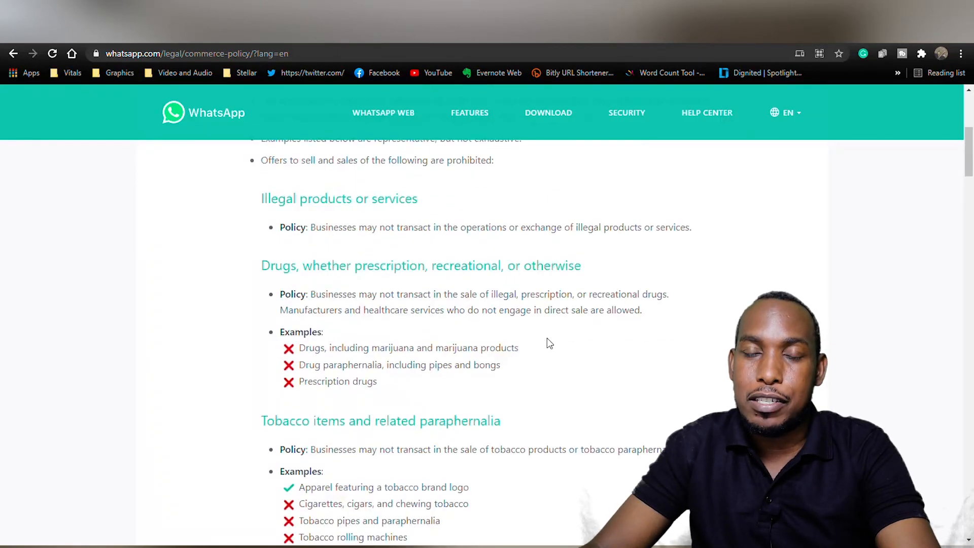
mouse_move(437, 402)
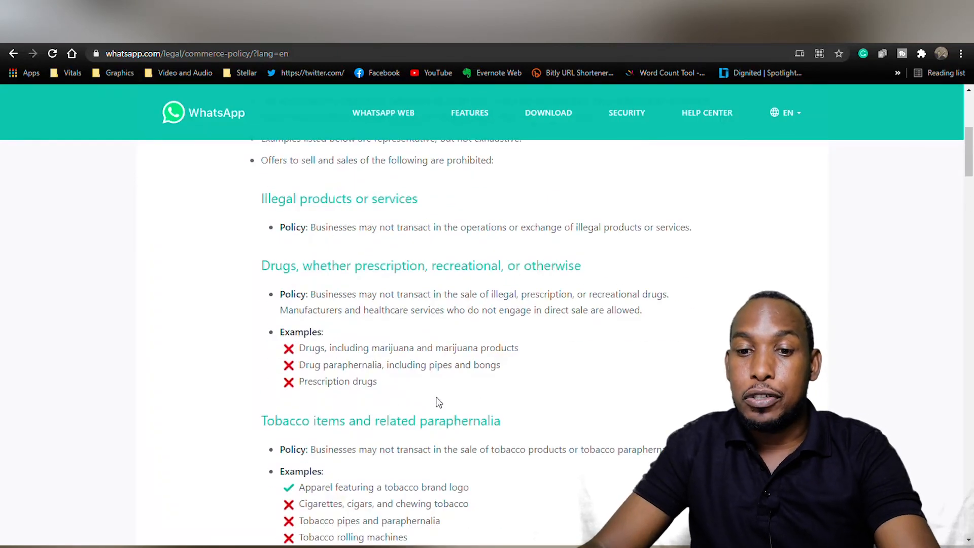
double_click(337, 381)
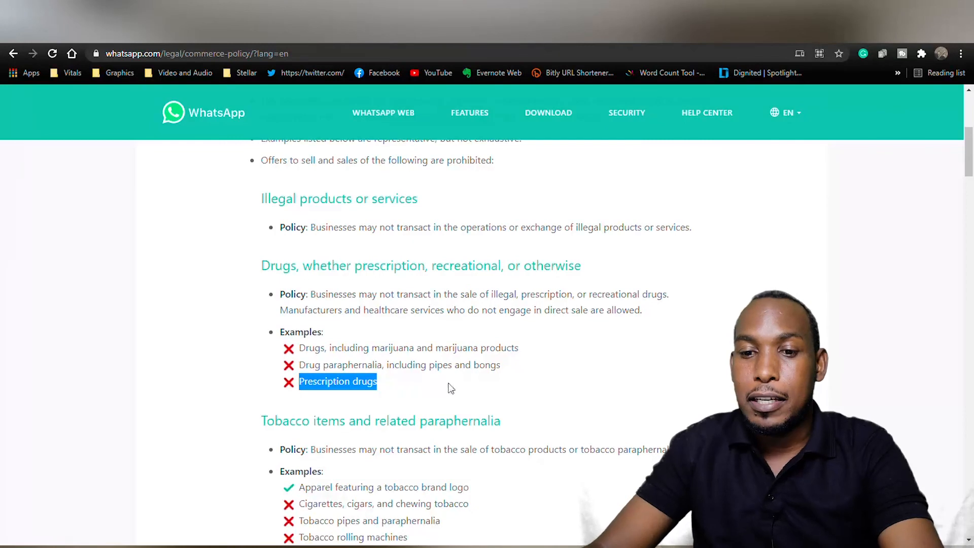